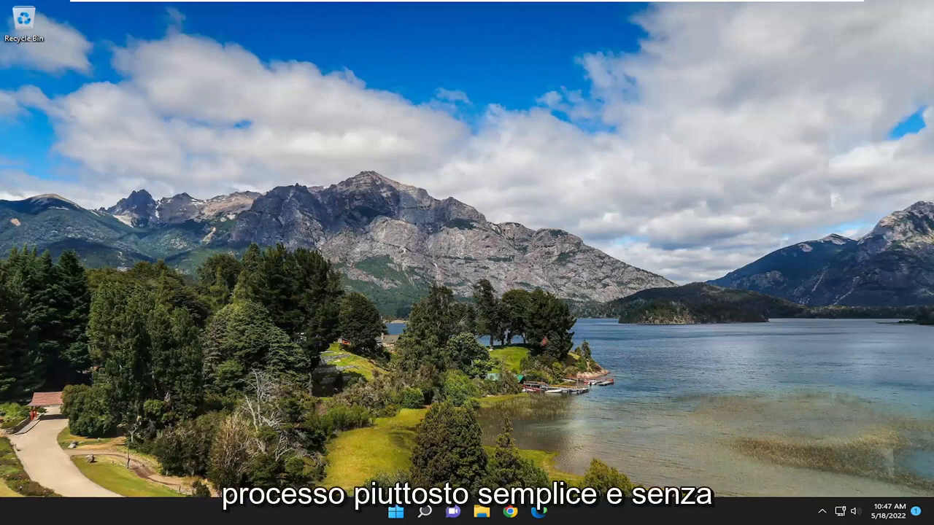
pyautogui.moveTo(696, 148)
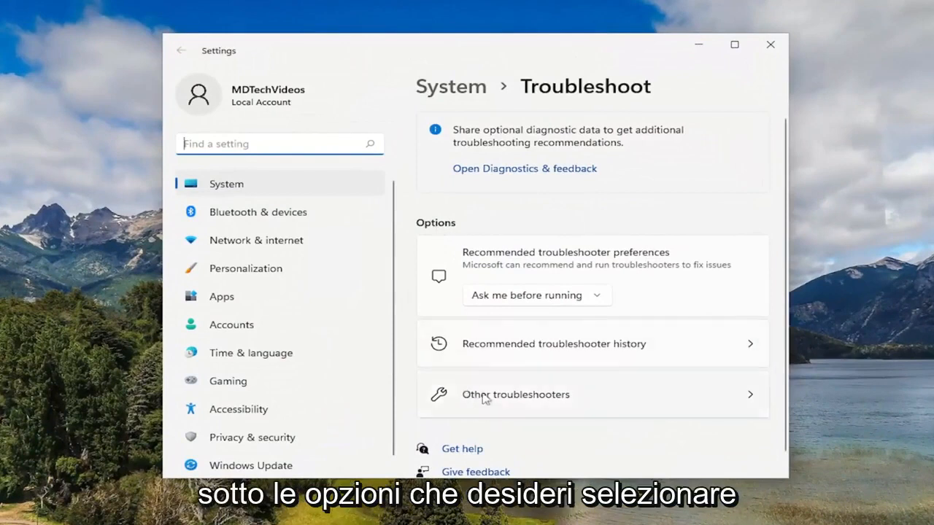
# Run the Windows Update troubleshooter from the Other troubleshooters list
pyautogui.click(515, 394)
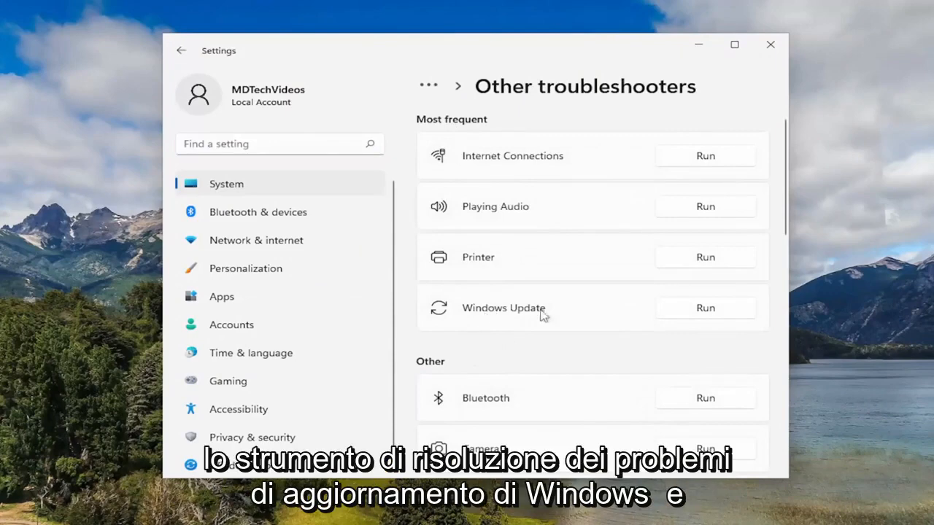
pyautogui.click(705, 308)
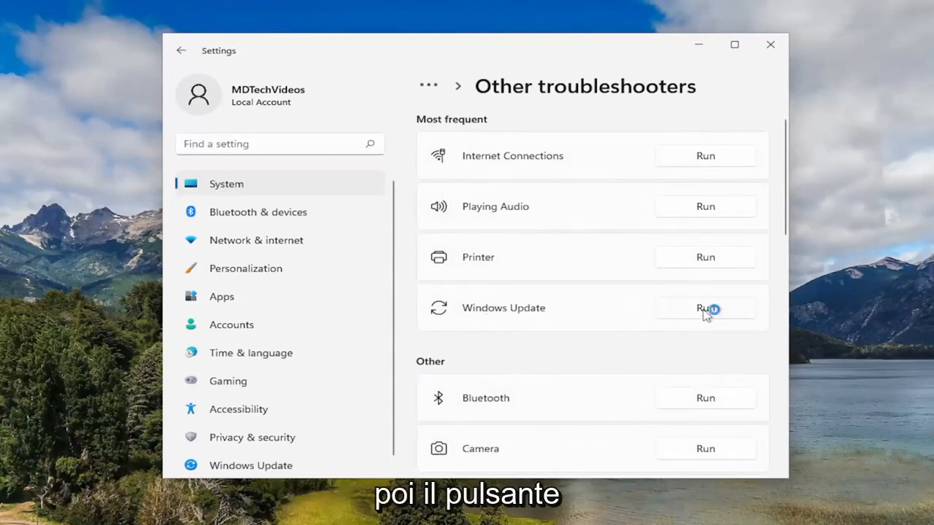
pyautogui.click(704, 307)
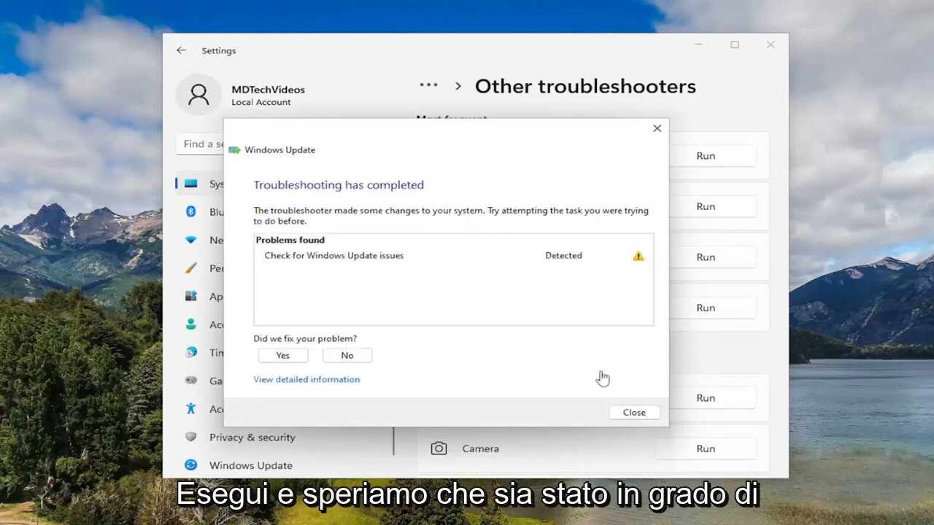
pyautogui.moveTo(633, 412)
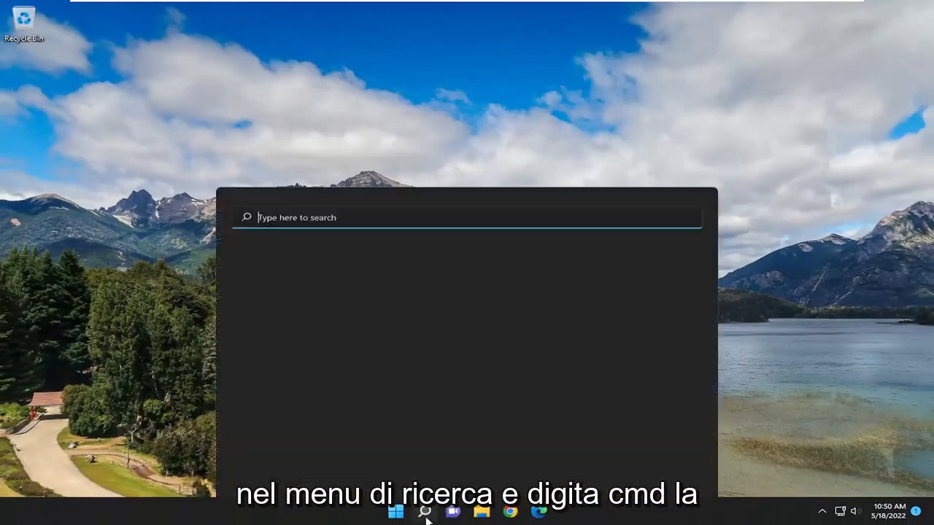
# Search 'cmd' and run Command Prompt as administrator, approving the UAC prompt
pyautogui.write('cmd')
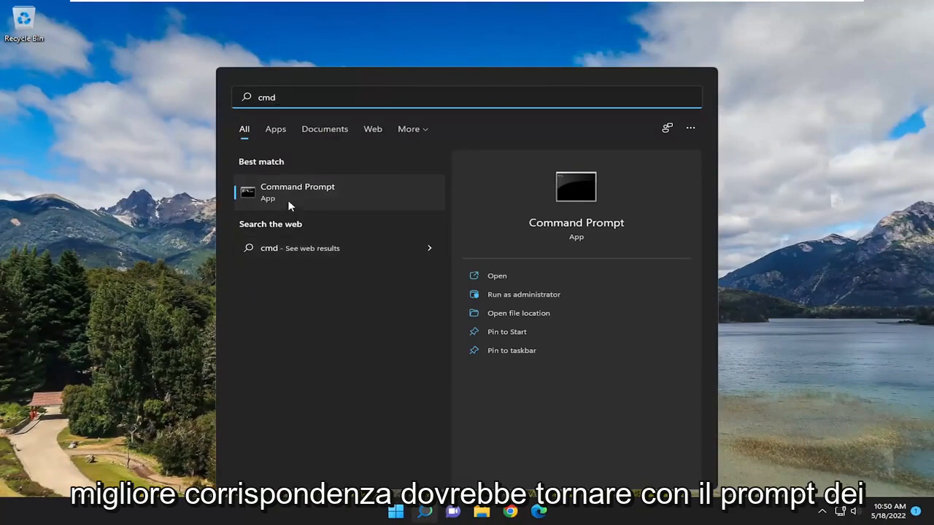
pyautogui.rightClick(297, 192)
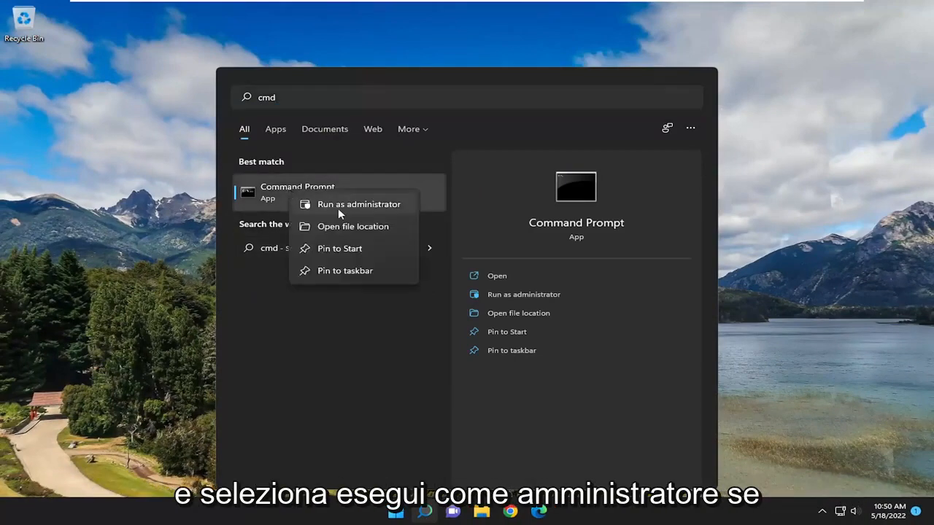
pyautogui.click(358, 204)
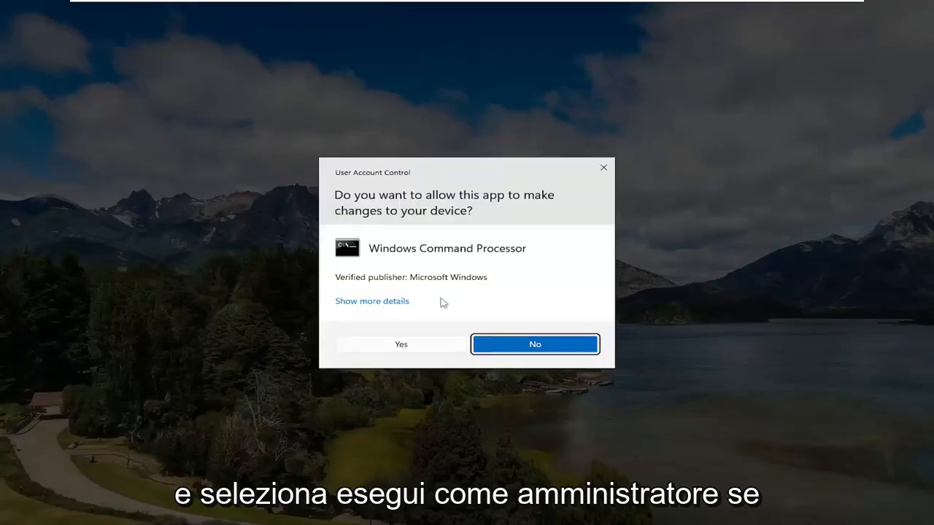
pyautogui.click(400, 344)
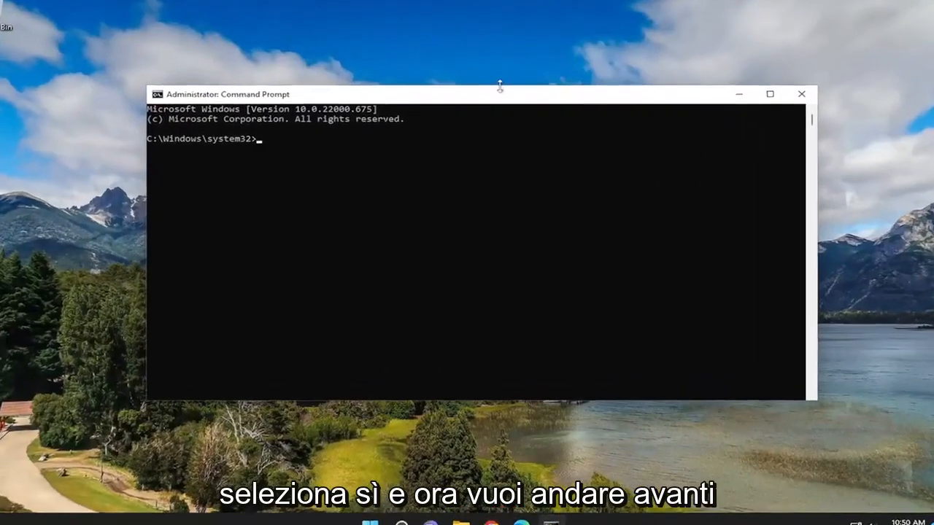
# Run 'sfc /scannow' in the administrator Command Prompt and let the scan finish
pyautogui.write('sfc')
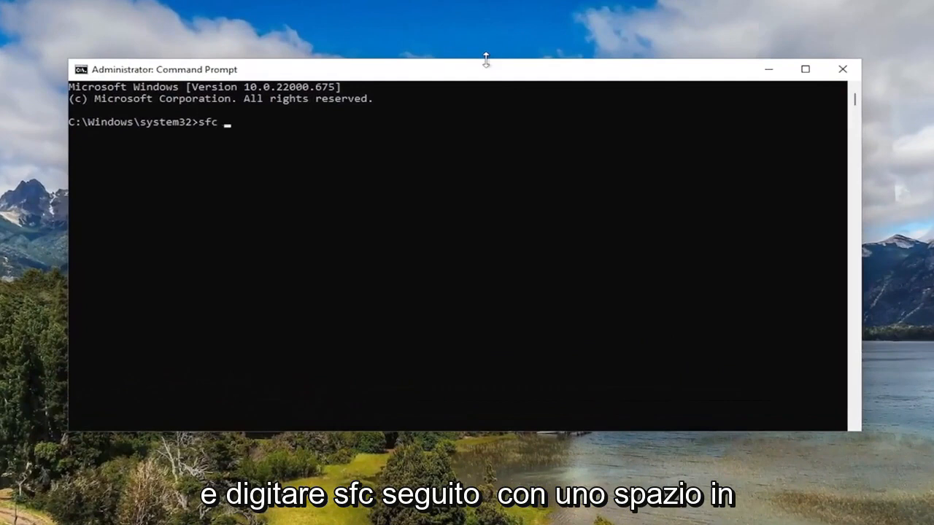
pyautogui.write('/scannow')
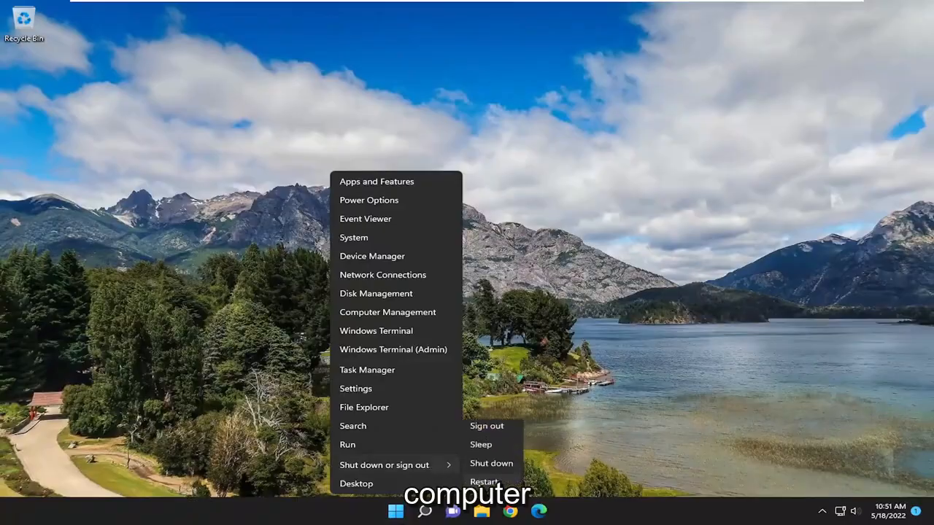
# Choose Restart from the Start menu's power options
pyautogui.click(483, 481)
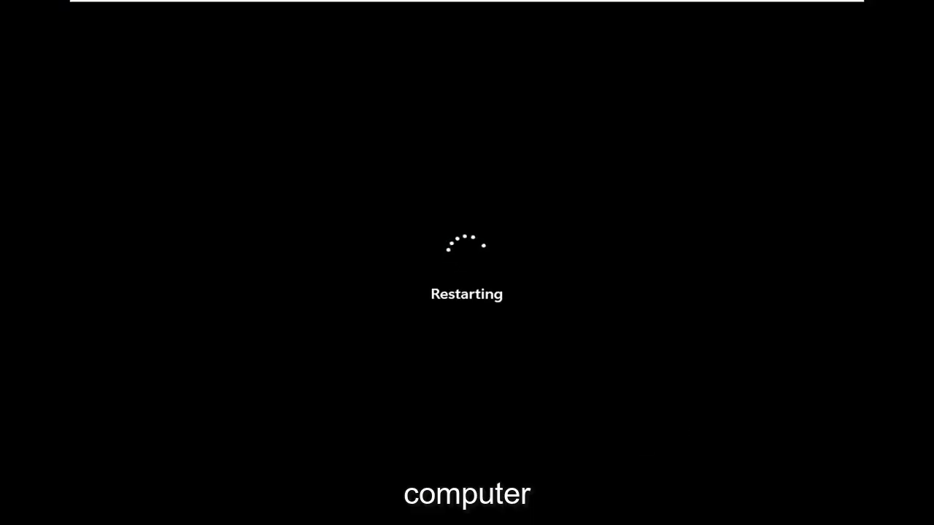